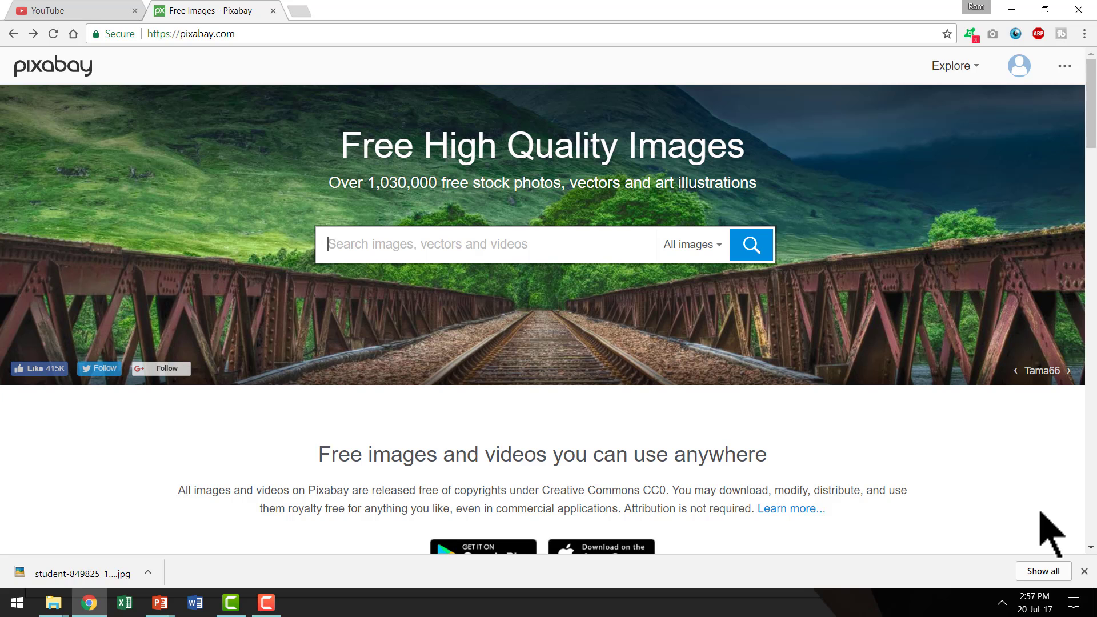
Filter the Pixabay search to Videos and run it, listing 5,914 free stock videos.
key(ctrl+plus)
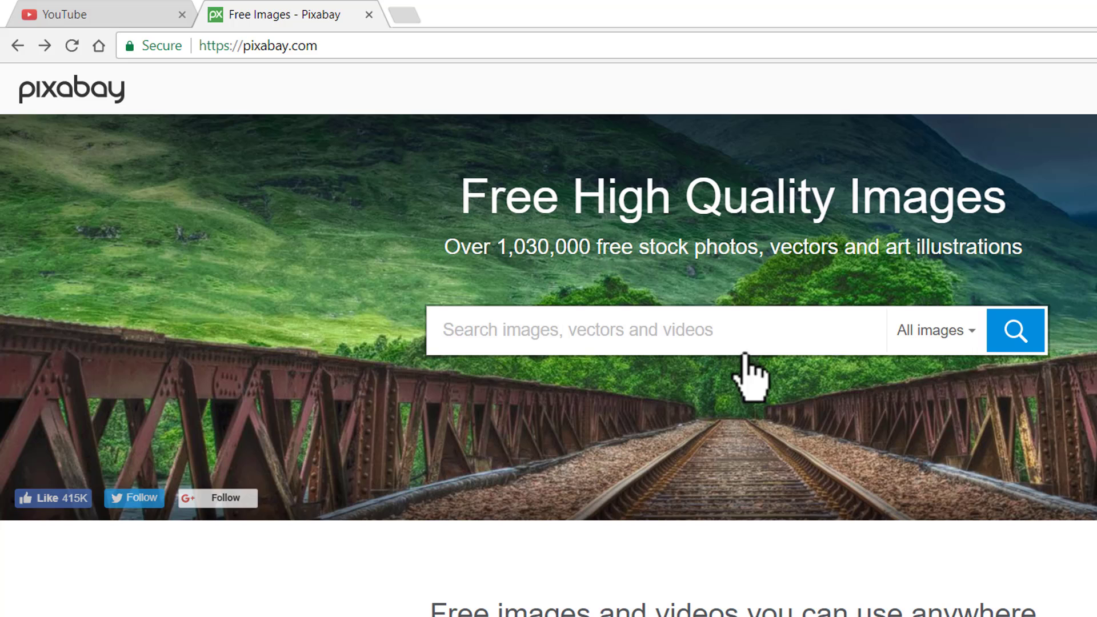
click(933, 330)
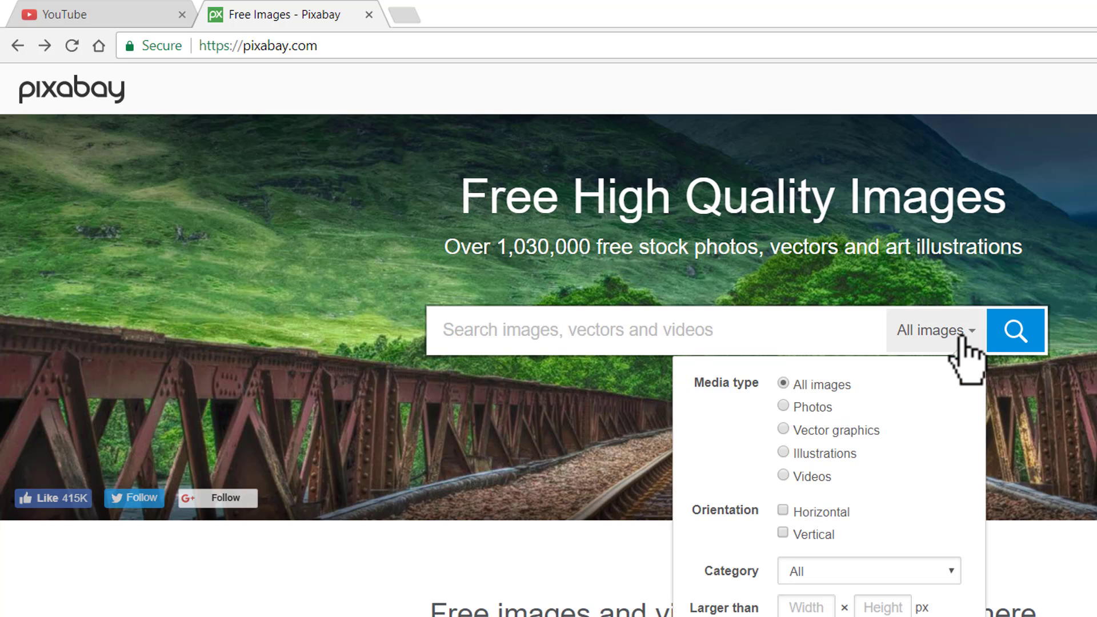
mouse_move(808, 494)
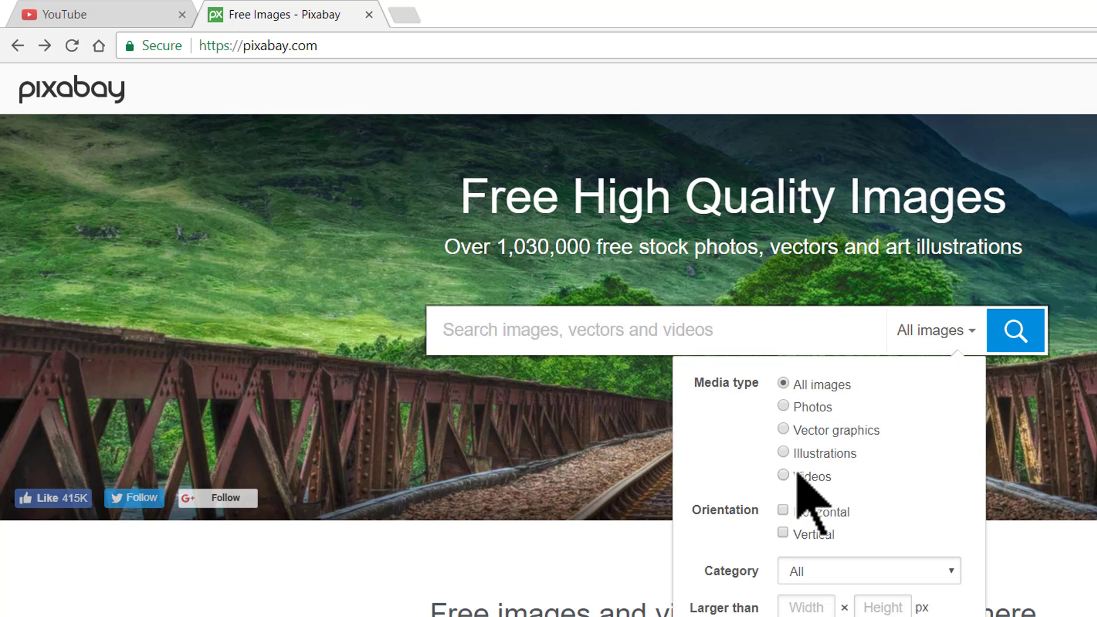
click(783, 475)
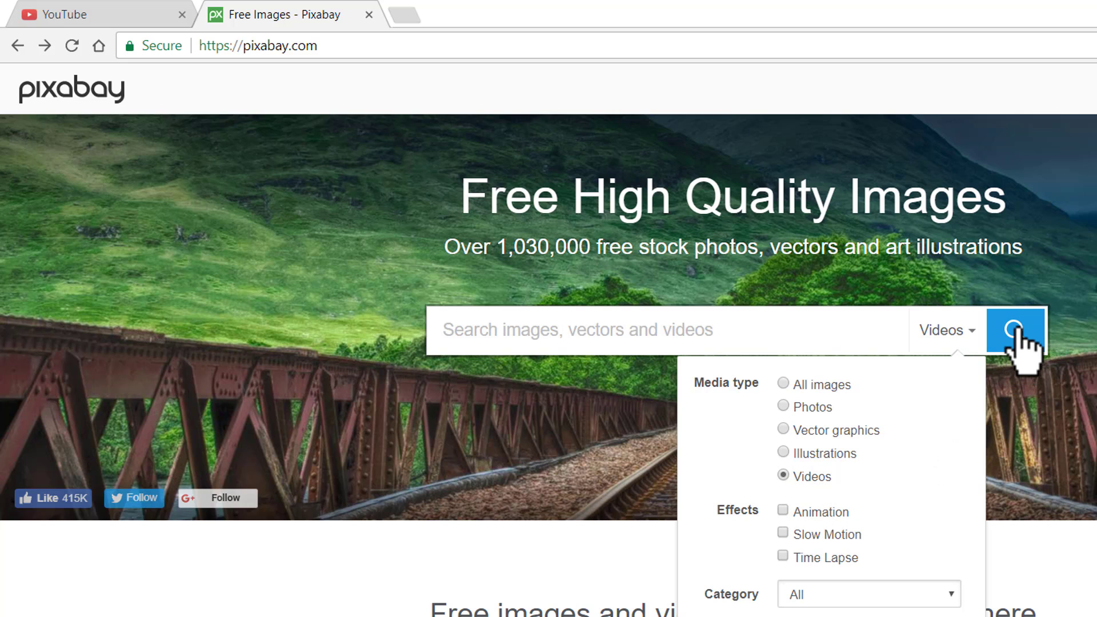
click(1015, 329)
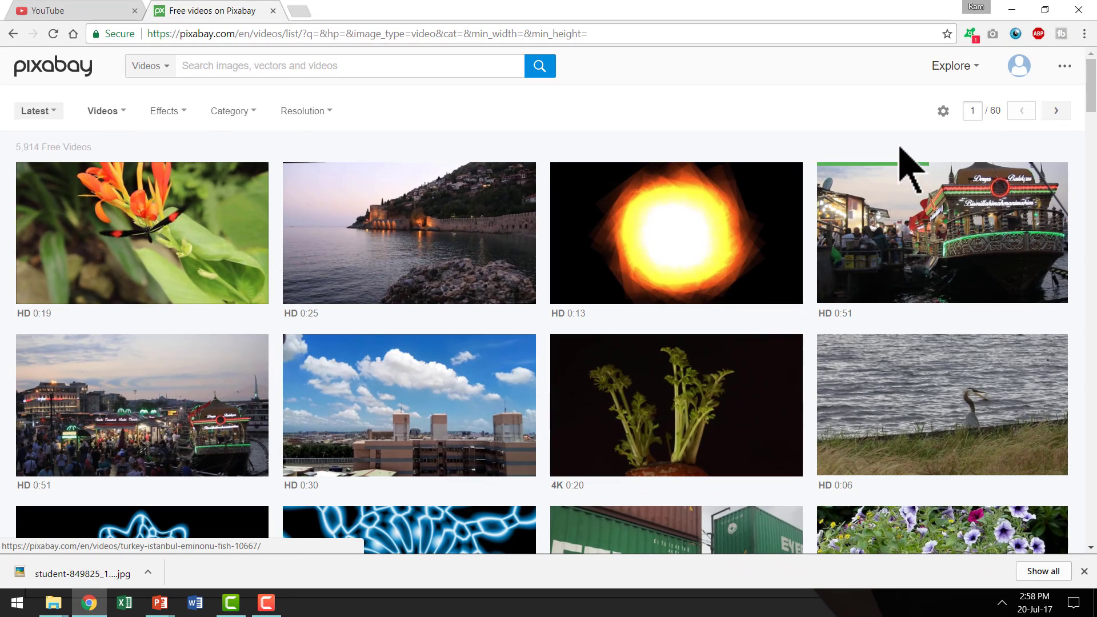
mouse_move(887, 133)
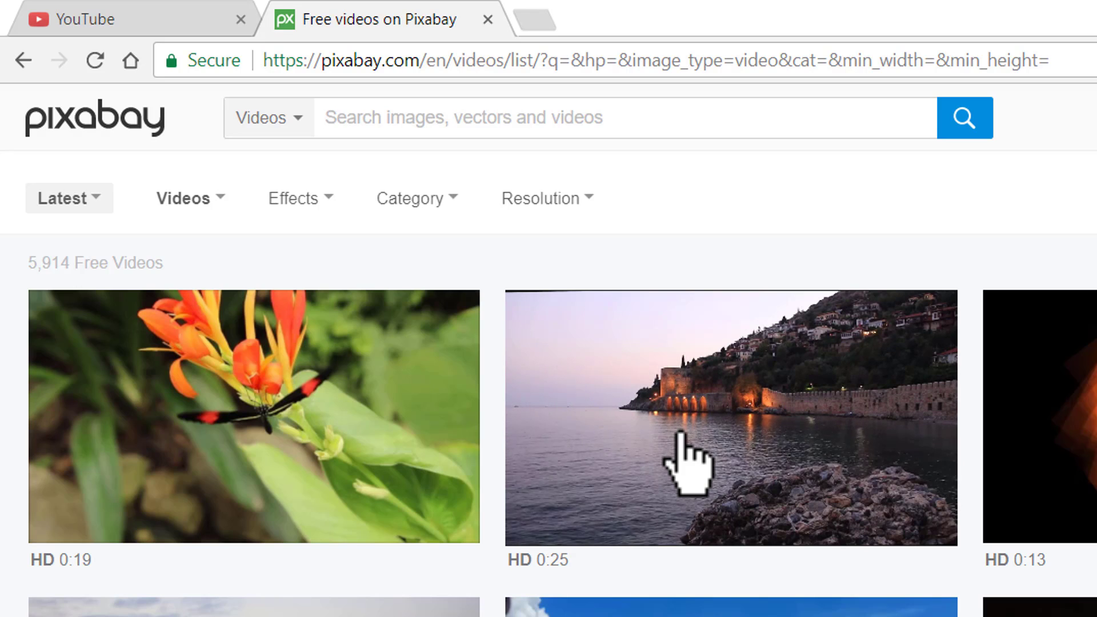
mouse_move(687, 458)
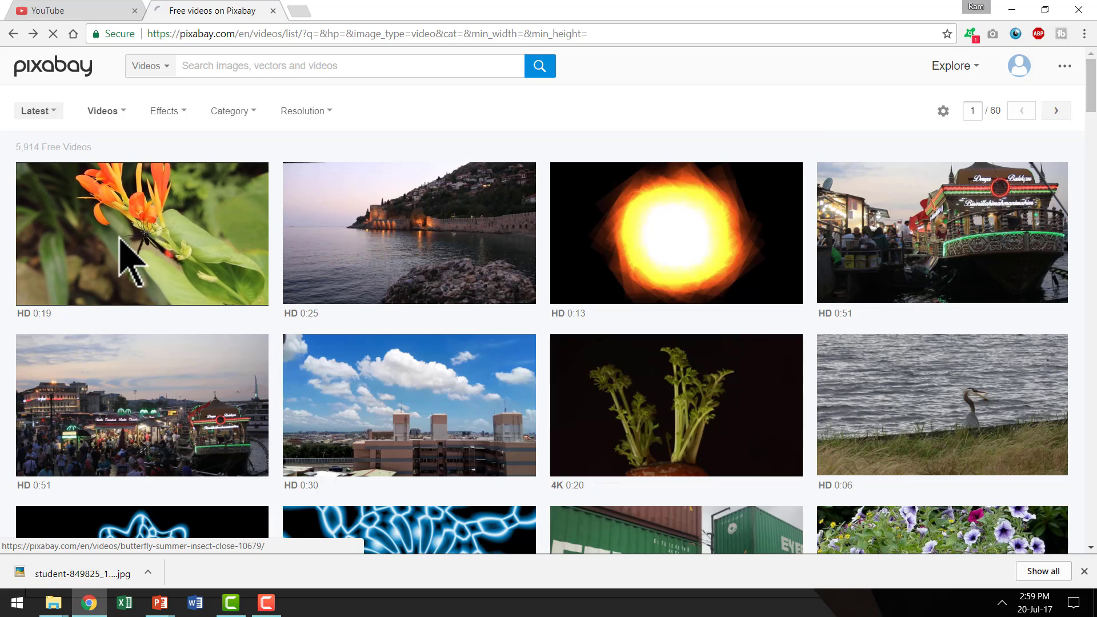
View the butterfly-on-orange-flower video's Free Download sizes, then switch to PowerPoint.
click(141, 233)
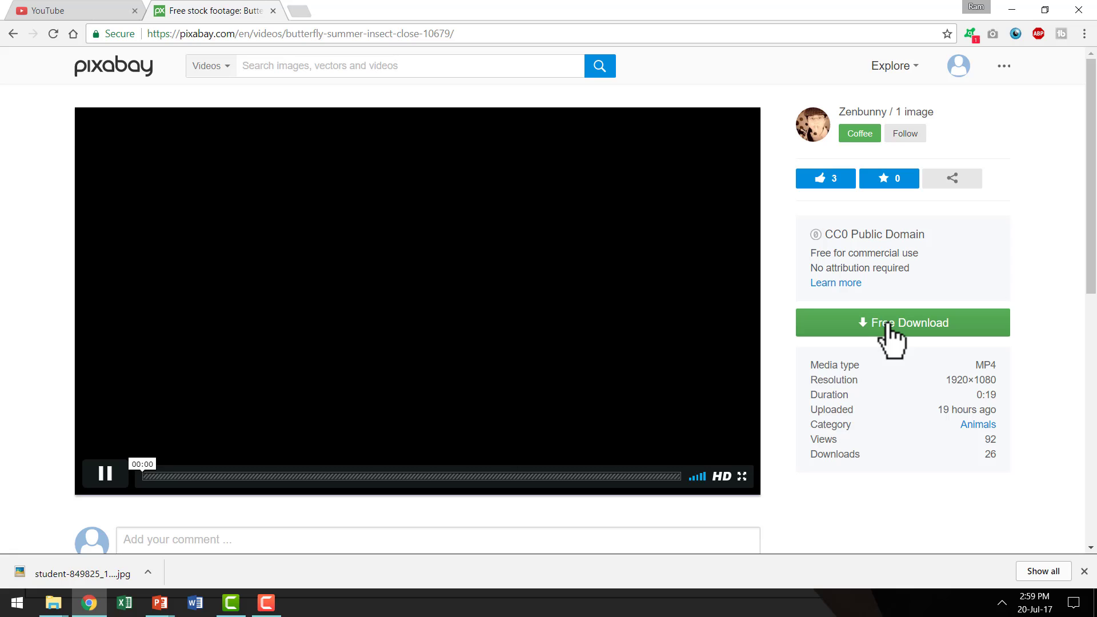
click(902, 323)
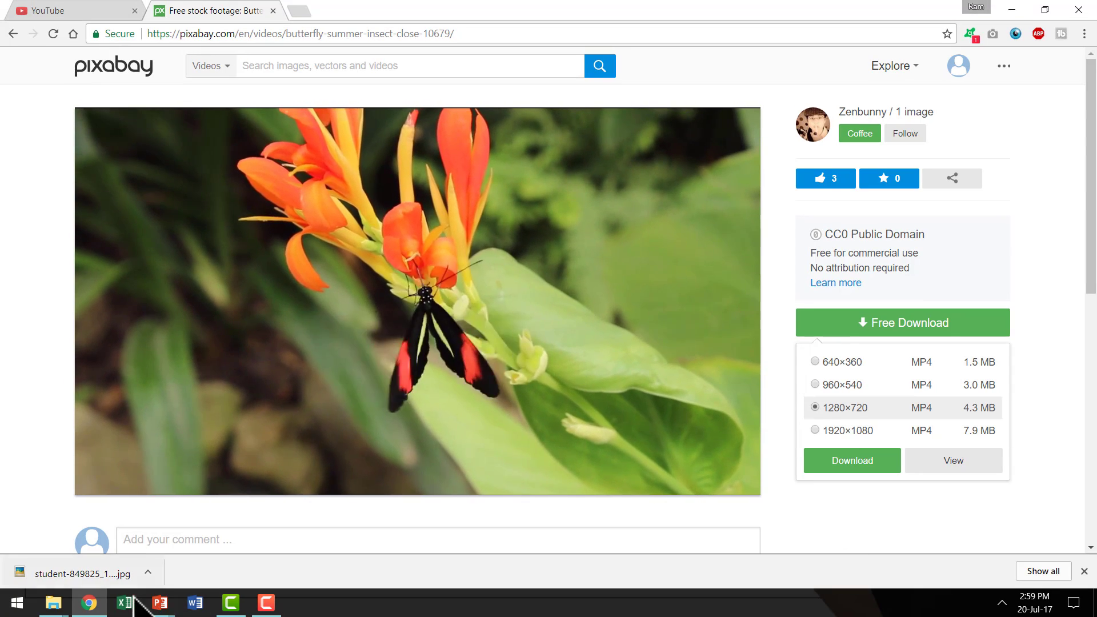
click(160, 602)
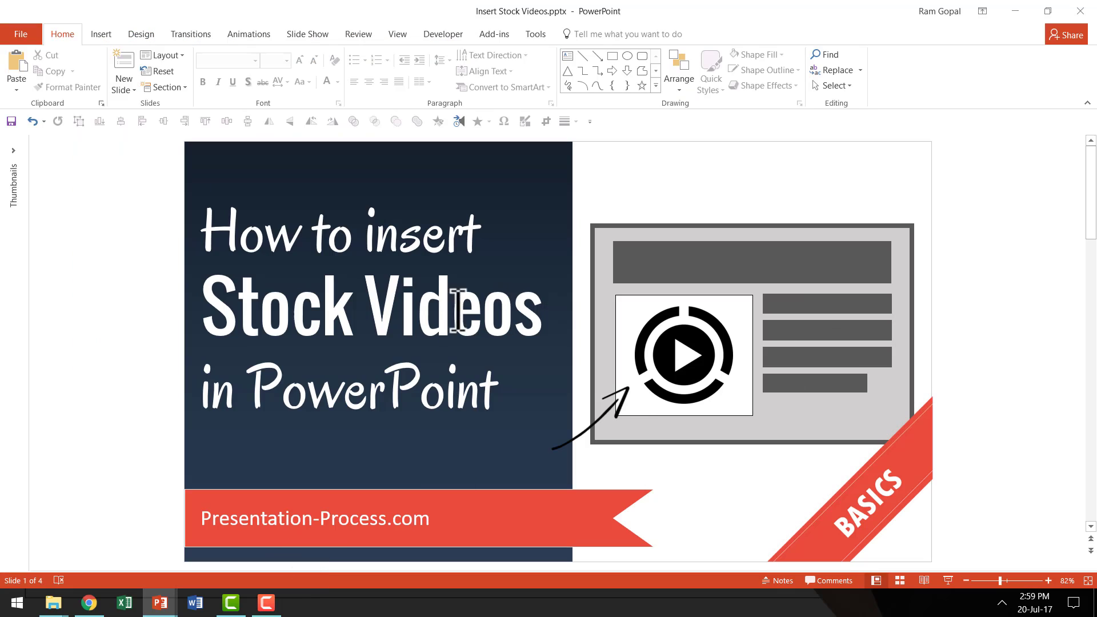
mouse_move(1049, 350)
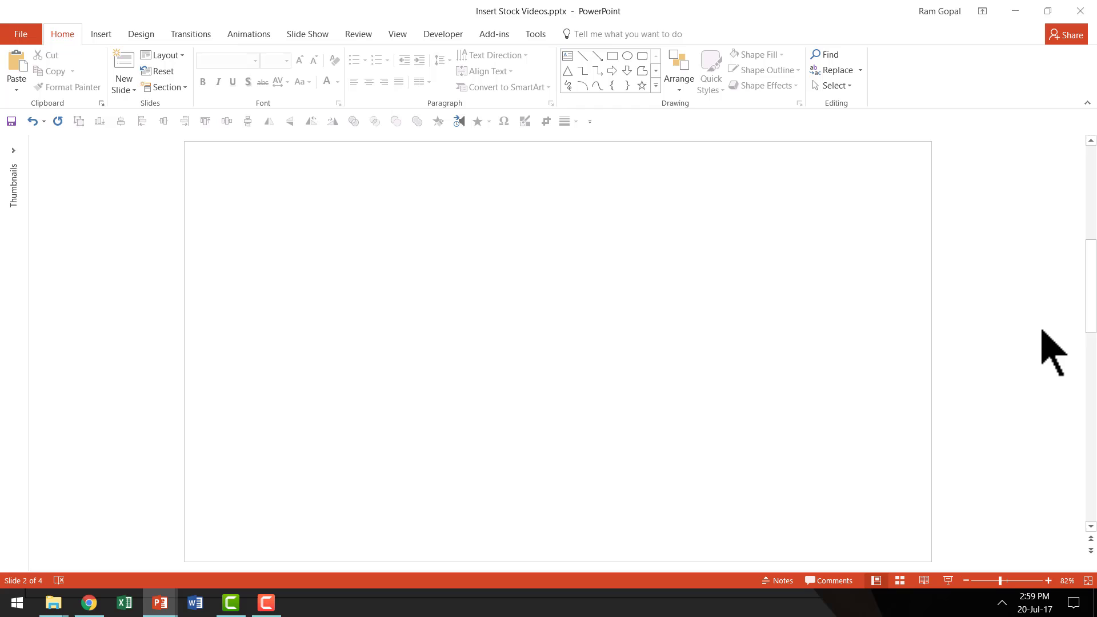
mouse_move(551, 322)
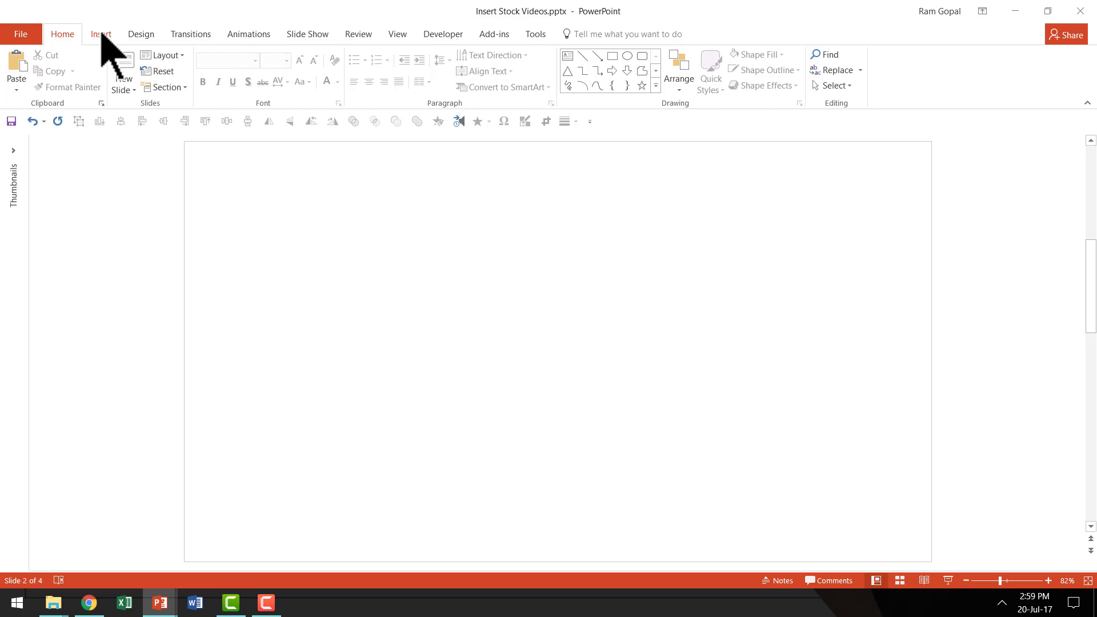
Show the Insert ribbon's Video choices: Online Video and Video on My PC.
click(101, 33)
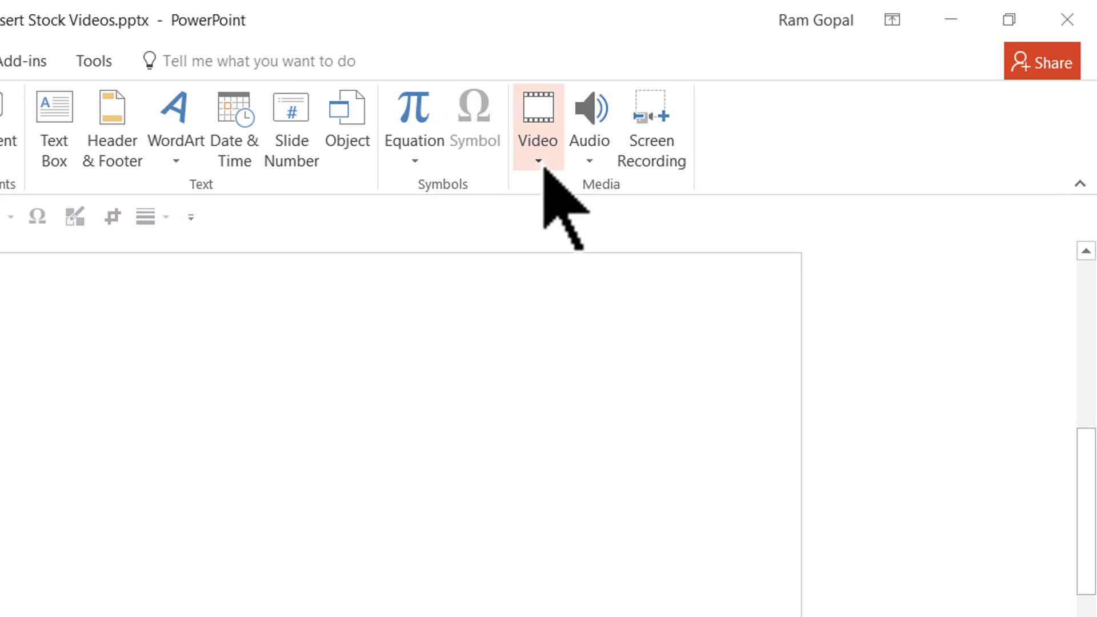
click(537, 163)
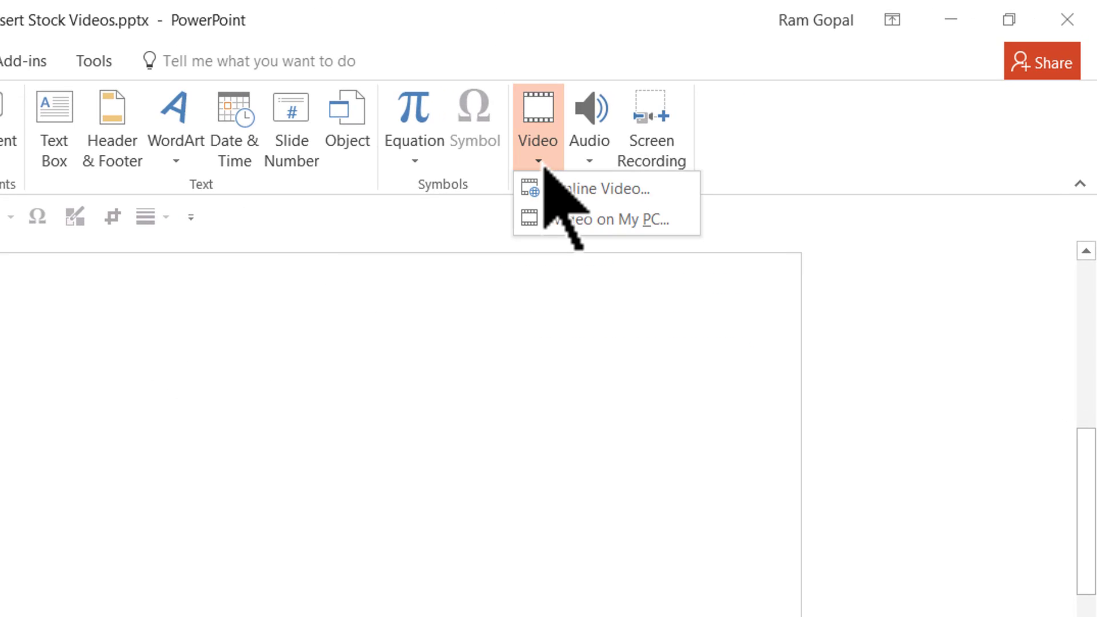
mouse_move(607, 220)
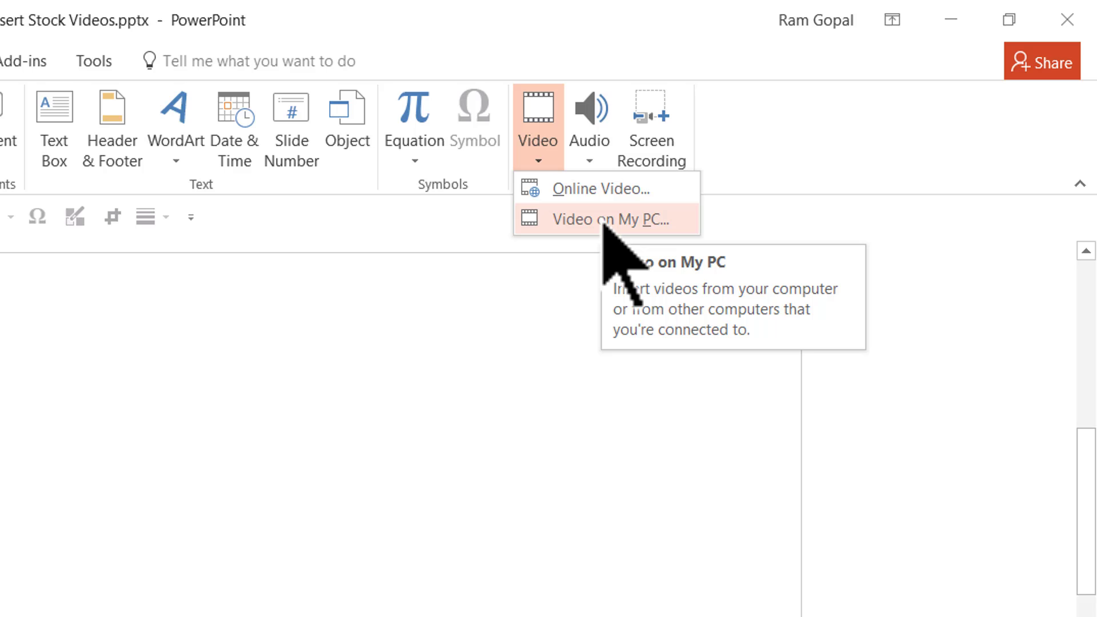
mouse_move(604, 189)
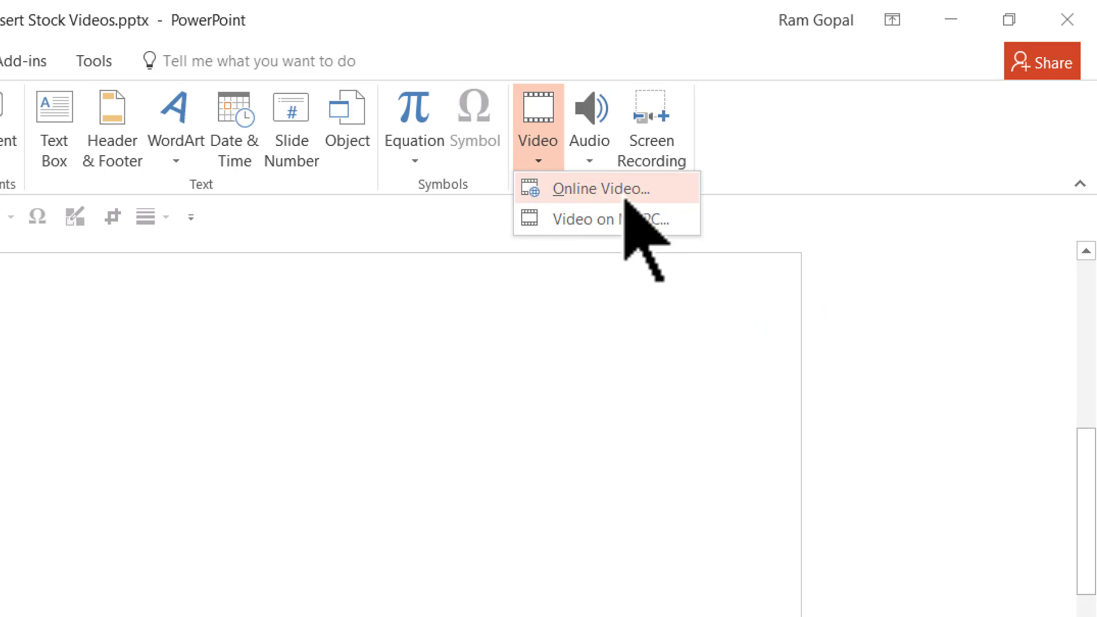
mouse_move(605, 219)
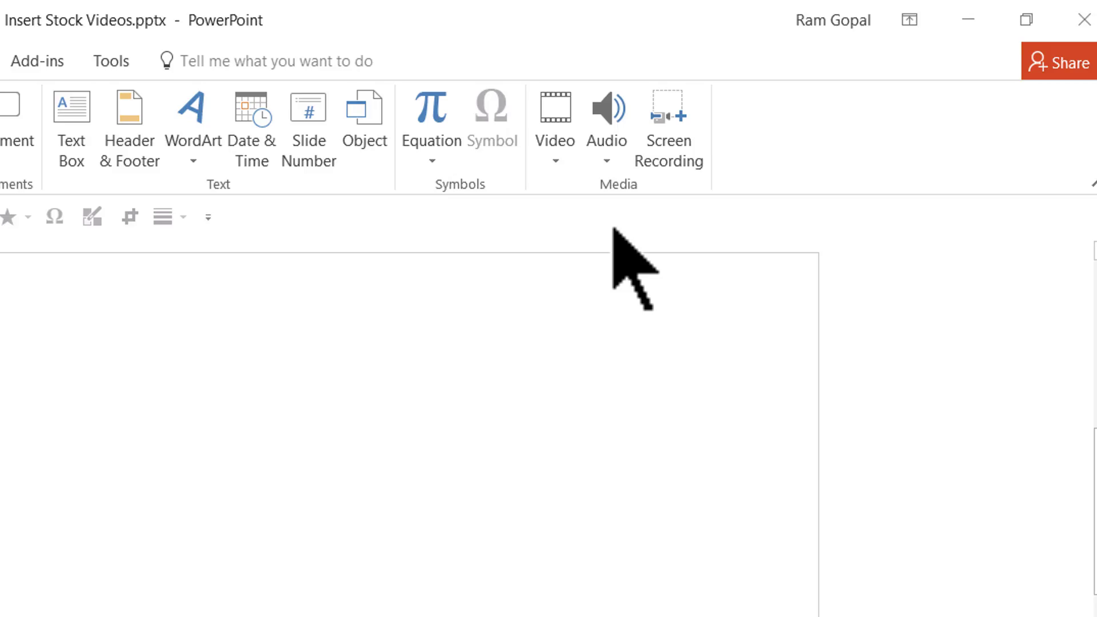
Insert the Typing mp4 from the Desktop onto slide 2 via Video on My PC.
click(553, 117)
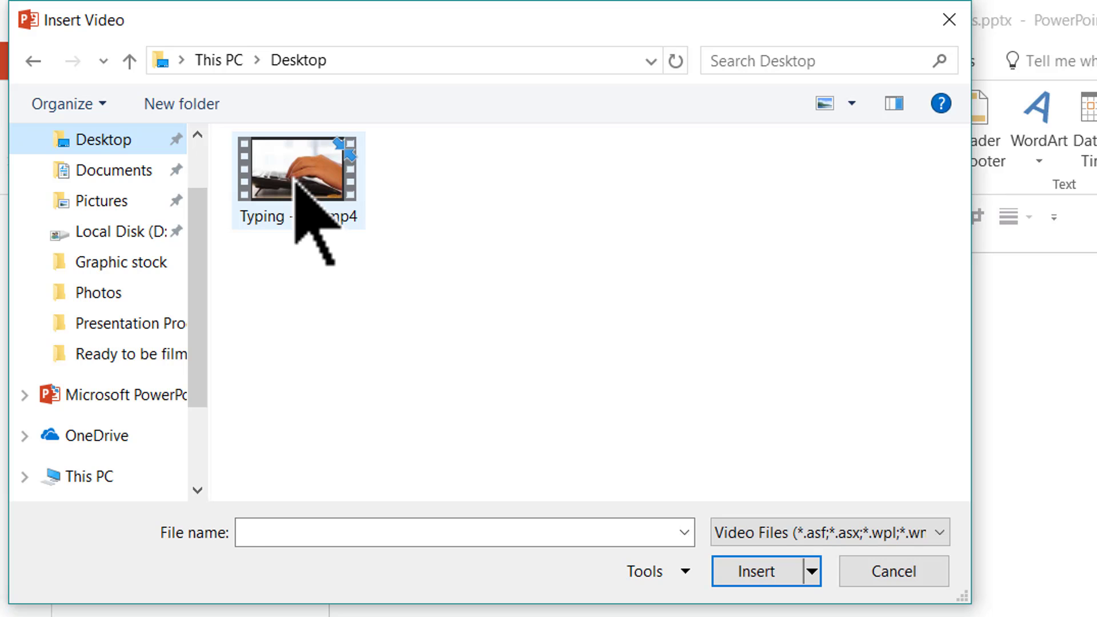
click(893, 571)
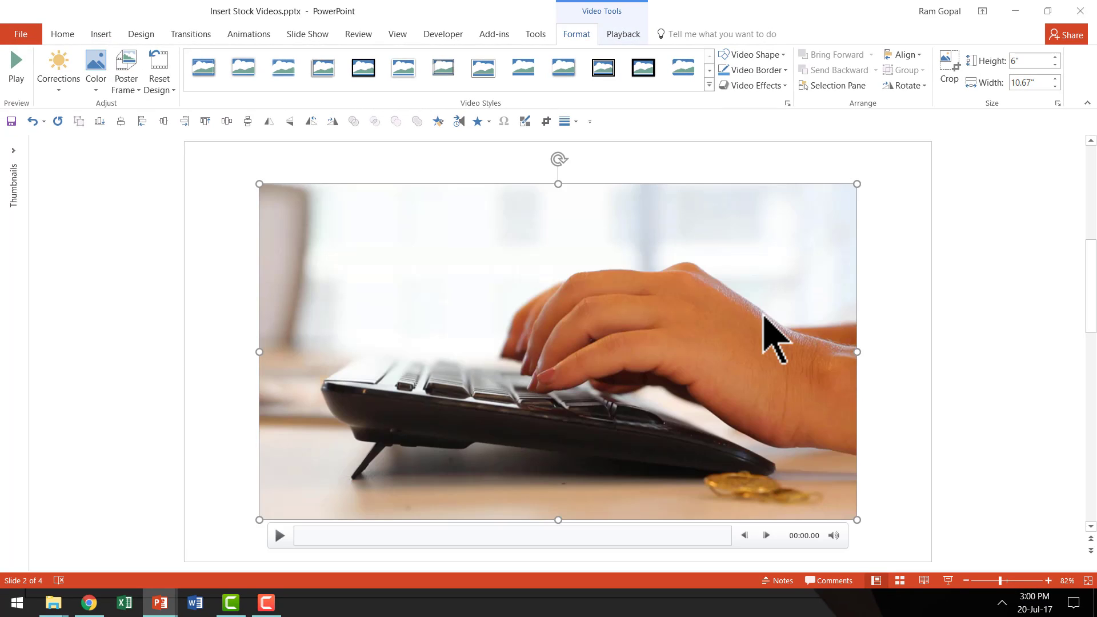
mouse_move(441, 297)
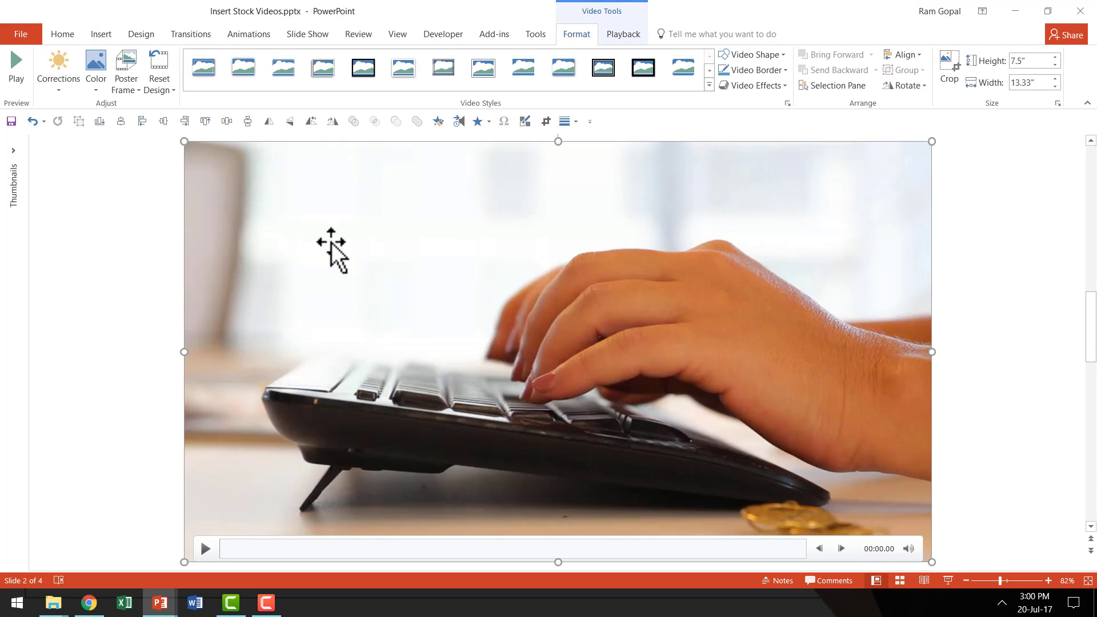
mouse_move(979, 350)
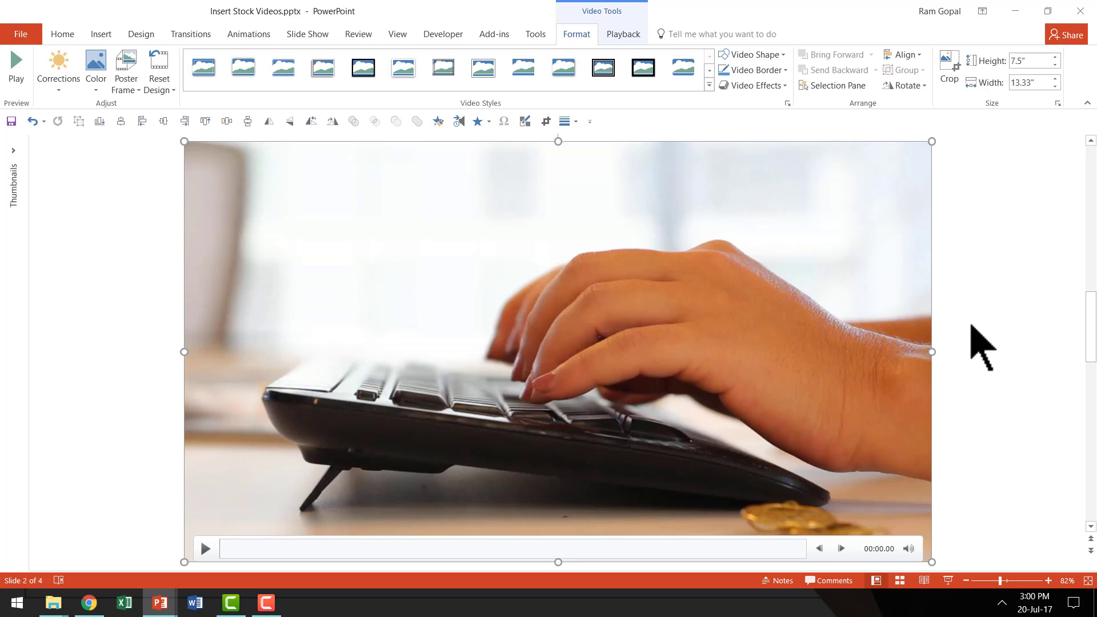
mouse_move(719, 306)
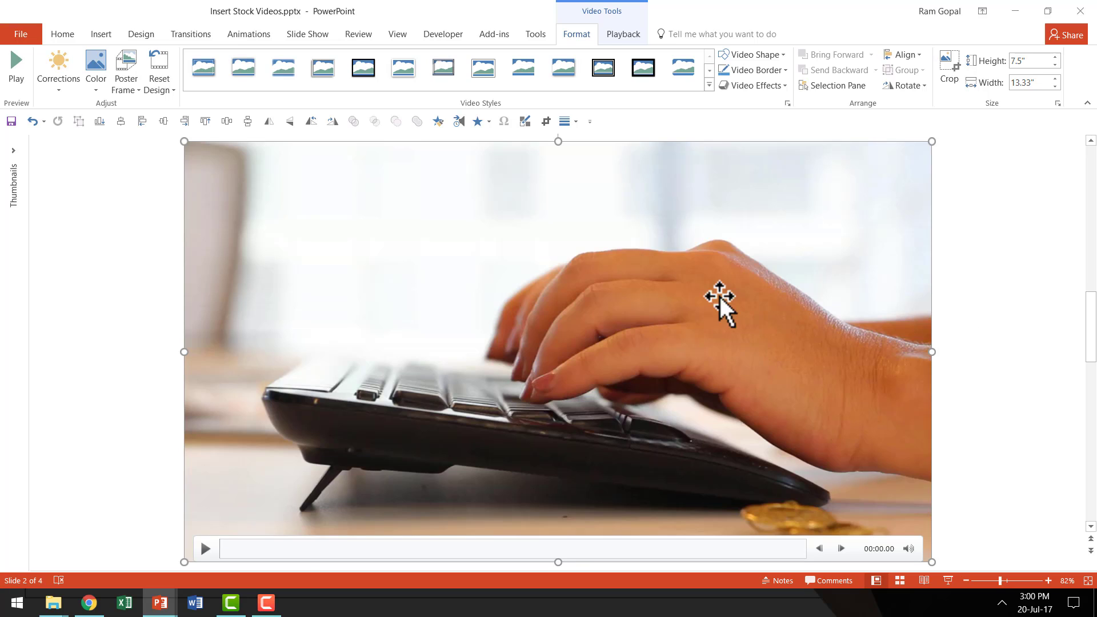
mouse_move(204, 549)
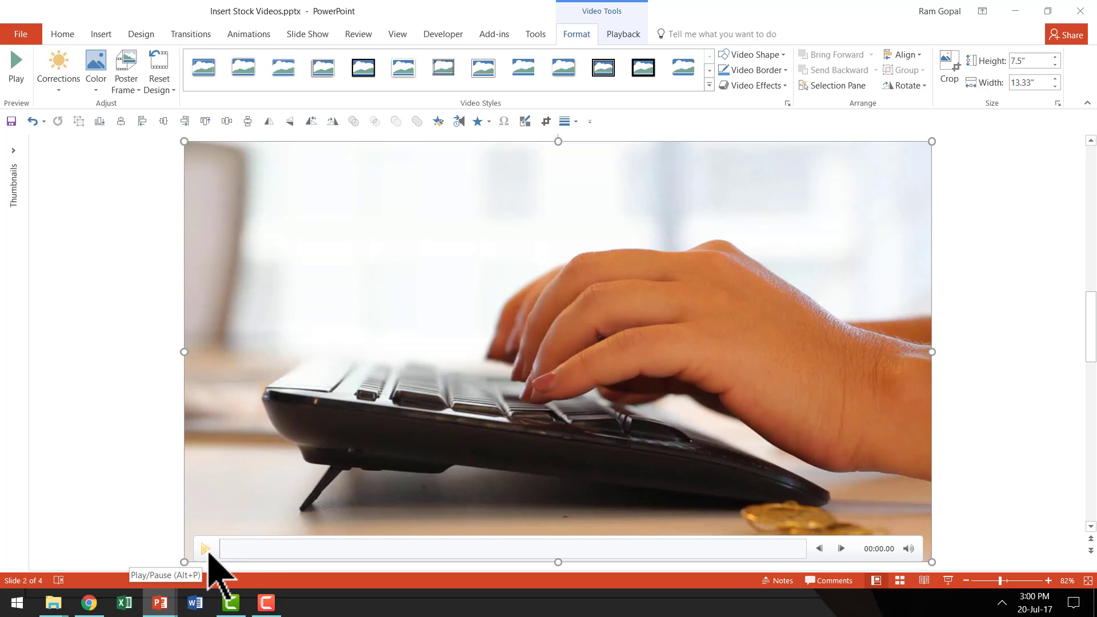
mouse_move(1058, 372)
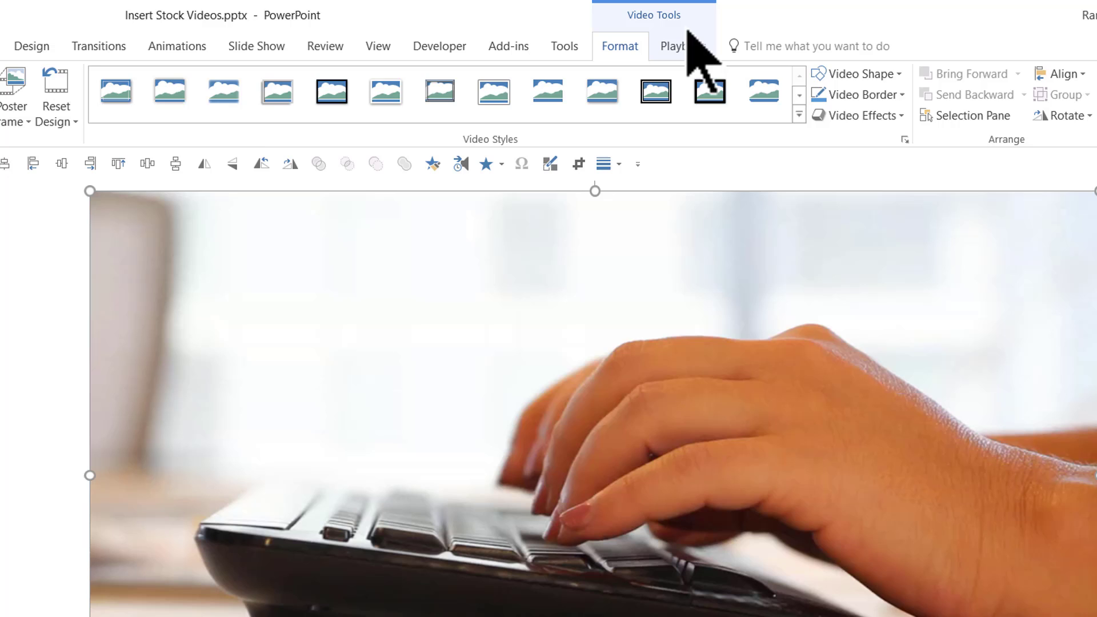
Set playback to Start Automatically with Play Full Screen and Loop until Stopped ticked.
click(673, 46)
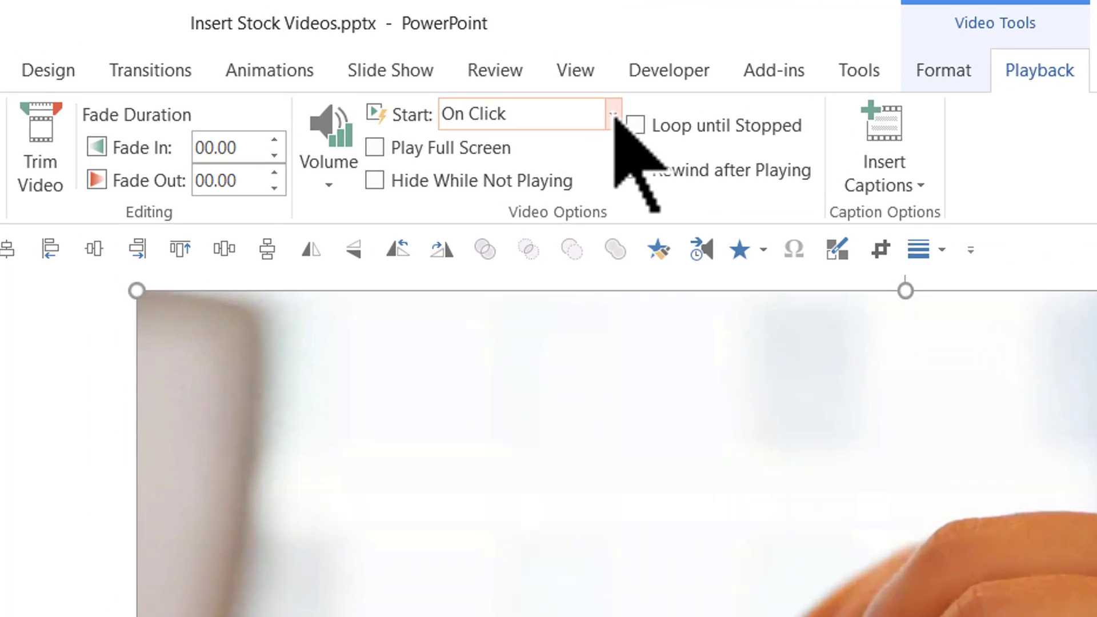
click(612, 113)
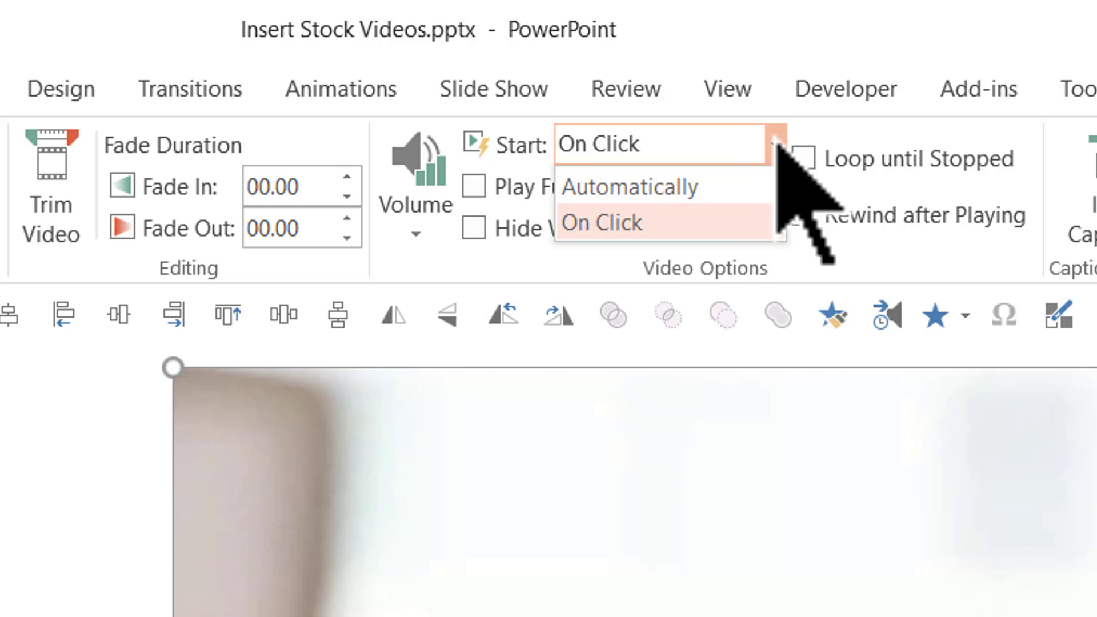
click(628, 186)
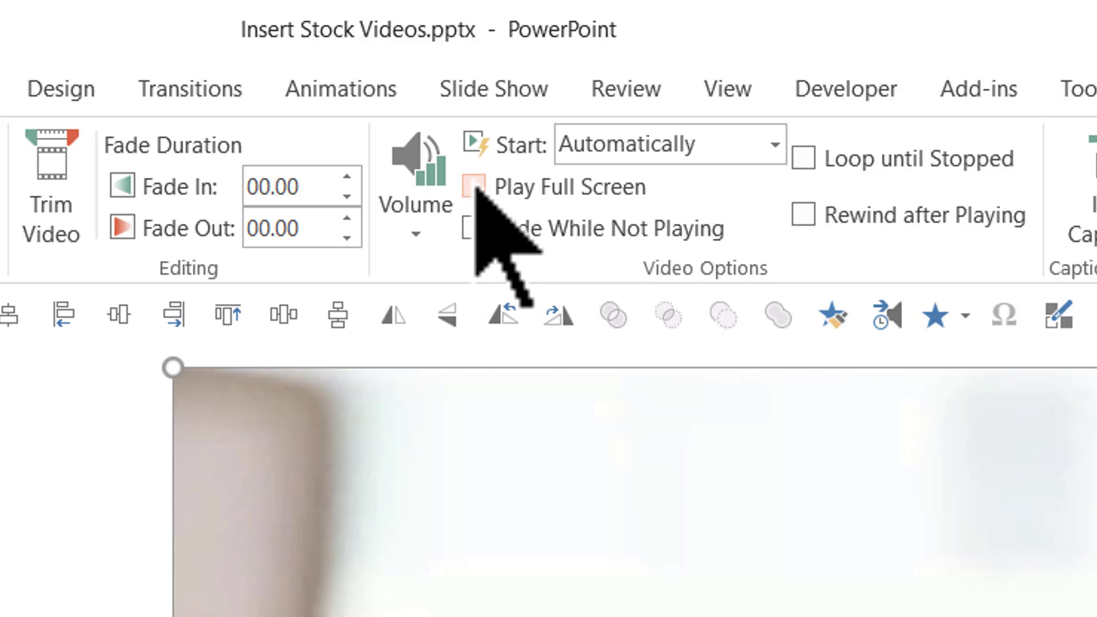
click(475, 187)
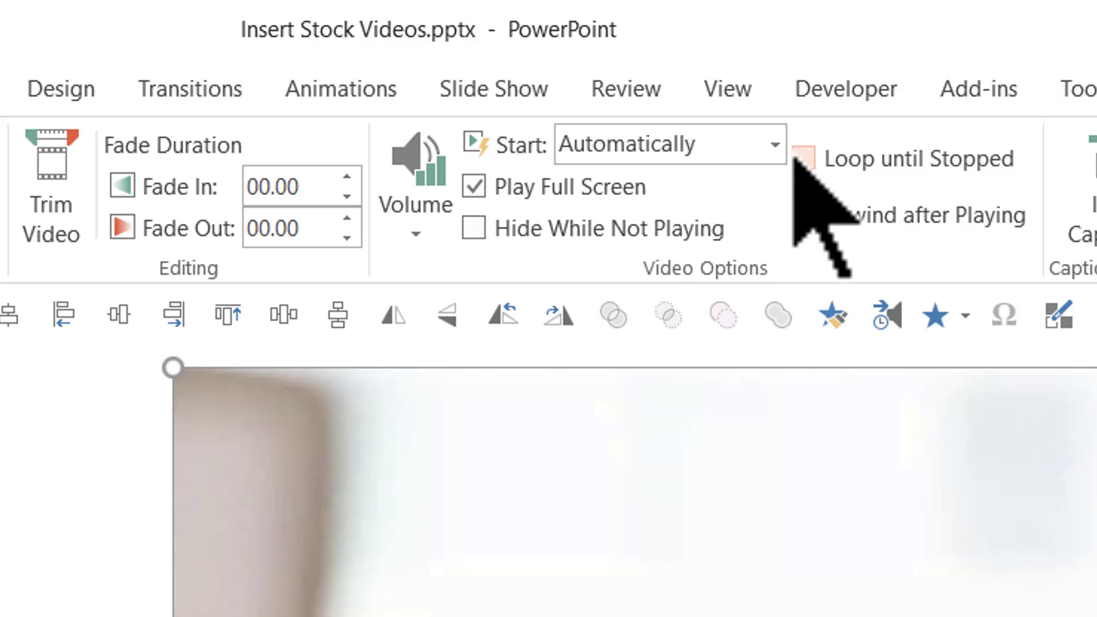
click(803, 159)
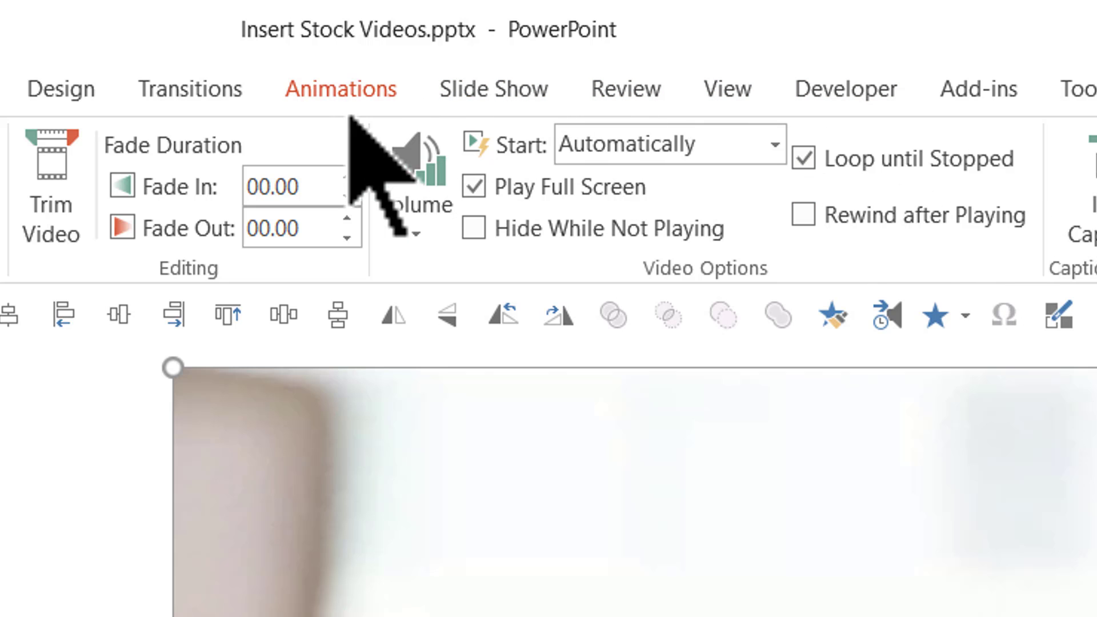